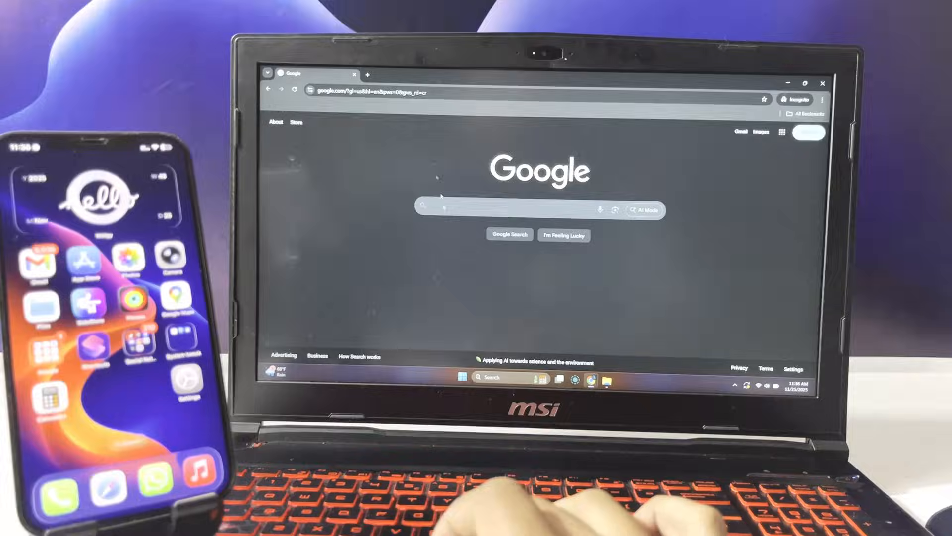
Search Google for 'ios 26.1 jailbreak senumy'.
type("ios 26")
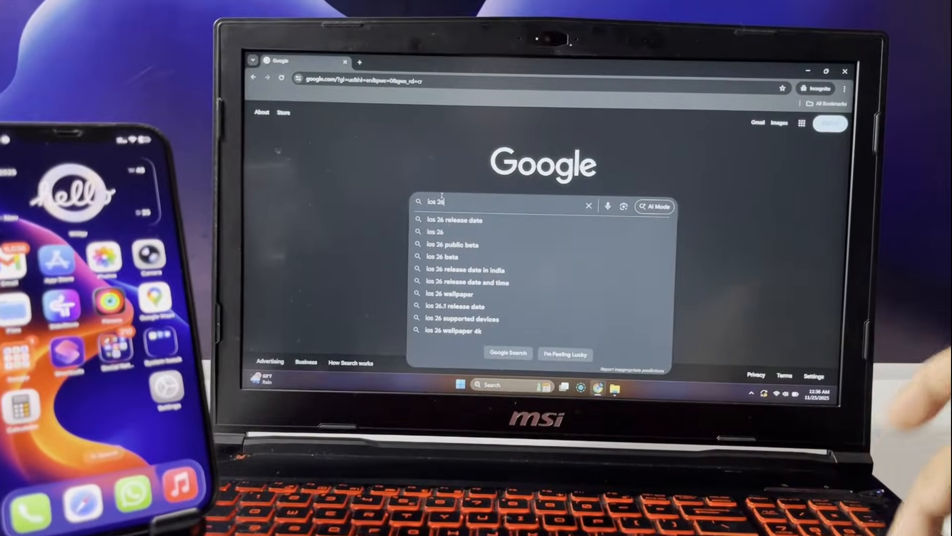
type(".1")
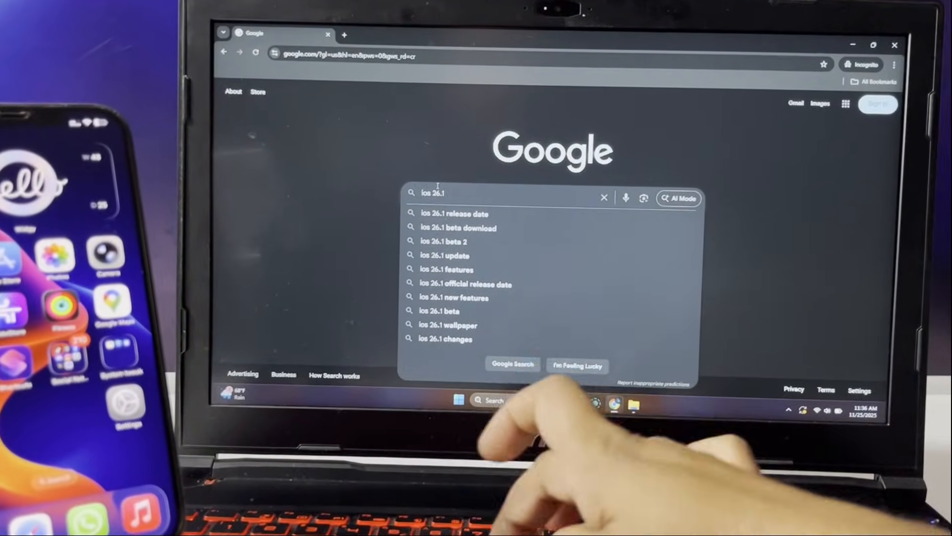
type("jailbreak")
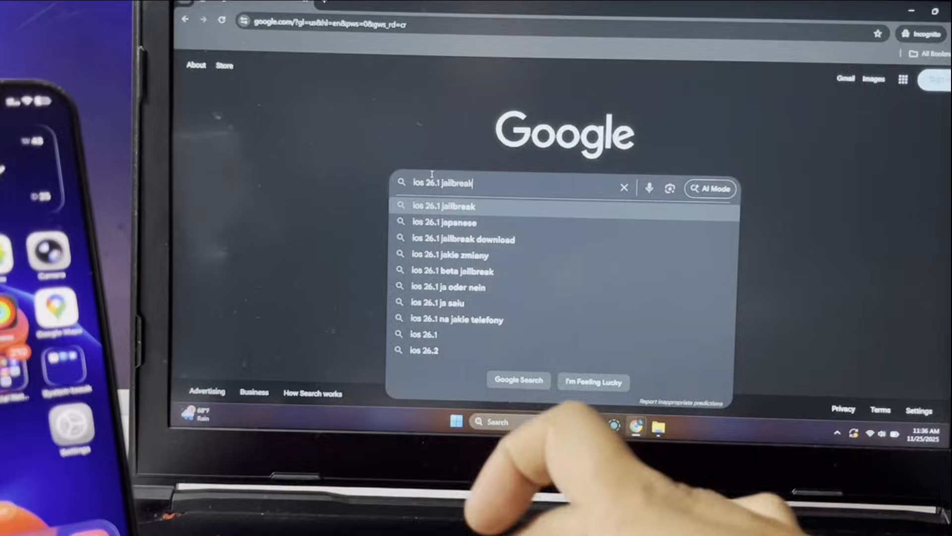
type("senumy")
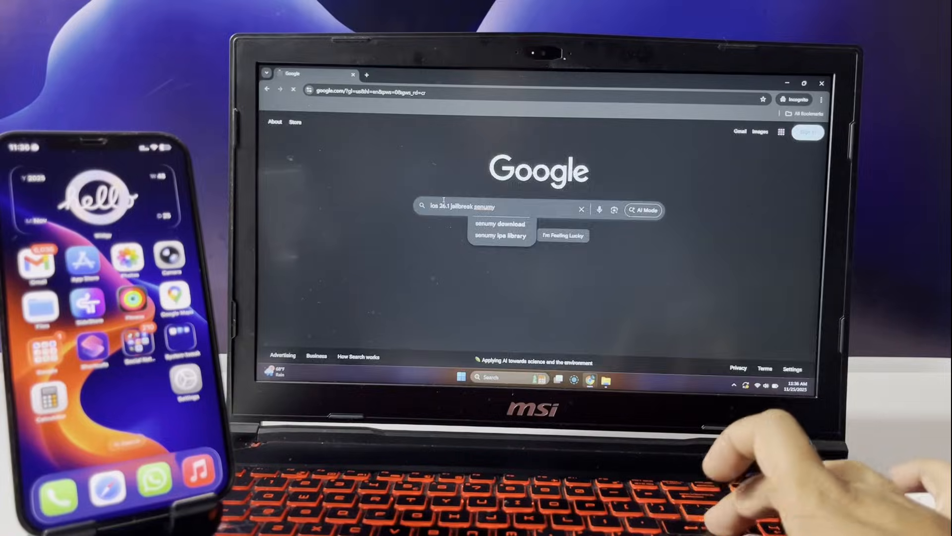
key("Return")
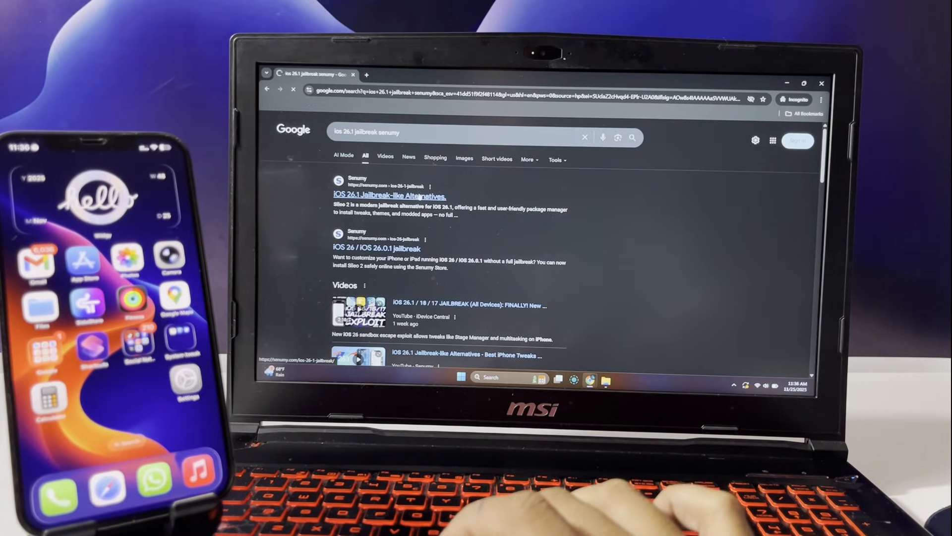
Open Senumy's 'iOS 26.1 Jailbreak-like Alternatives' article and scroll to 'How to Install misaka26'.
left_click(388, 197)
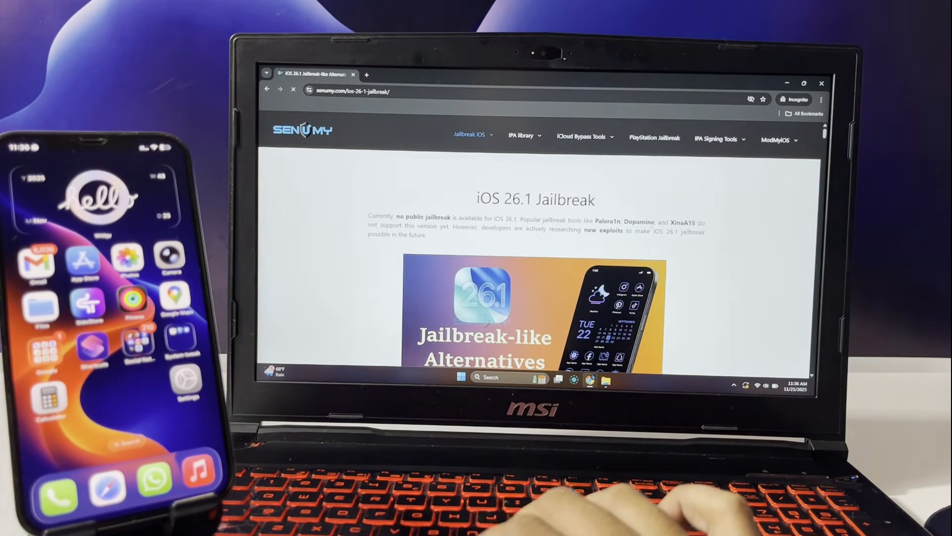
scroll("down", 3)
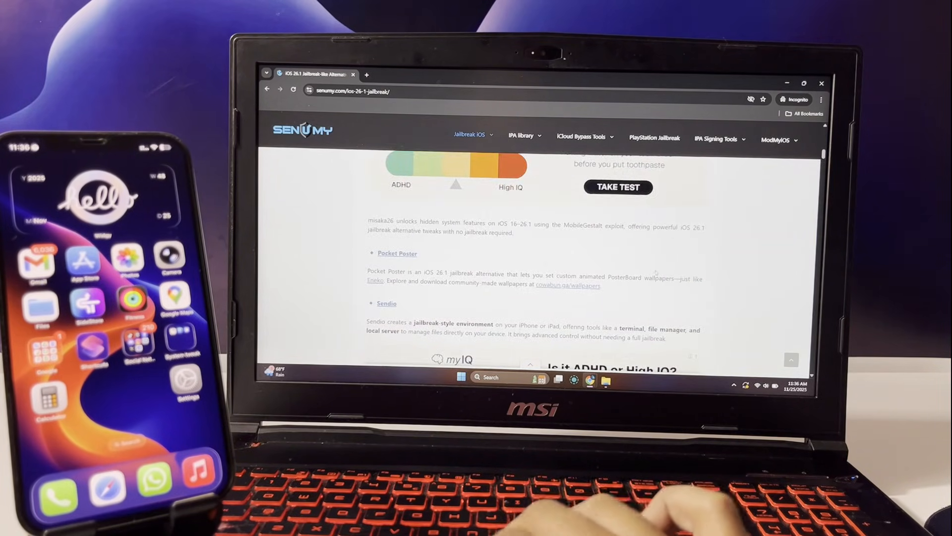
scroll("down", 3)
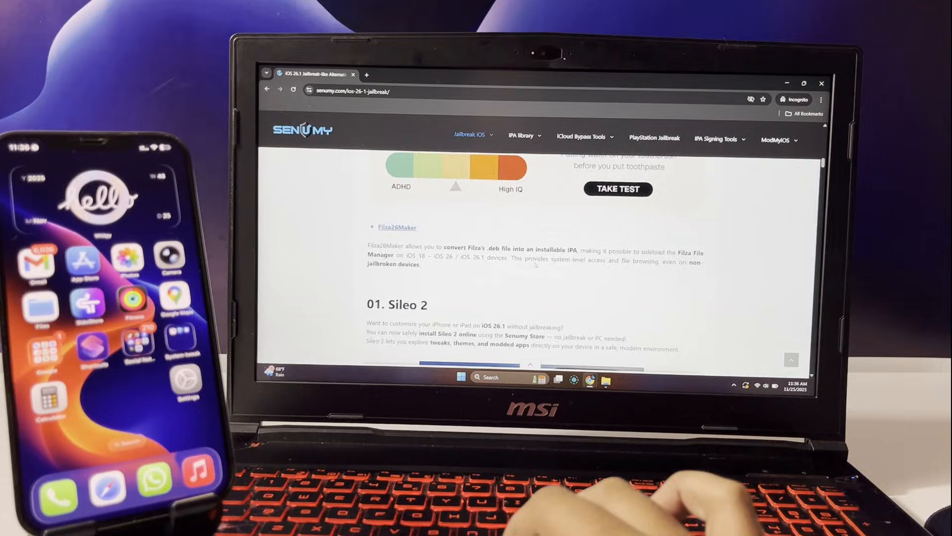
scroll("down", 3)
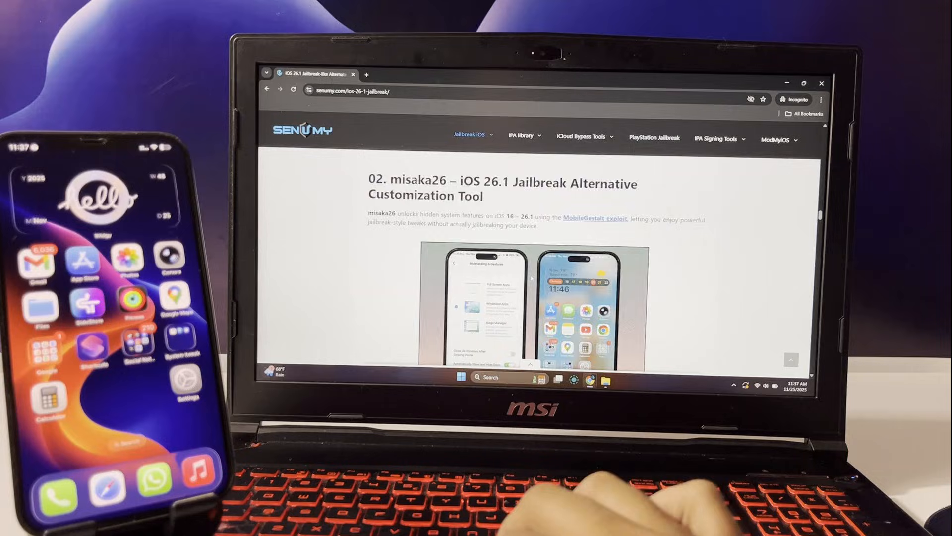
scroll("down", 3)
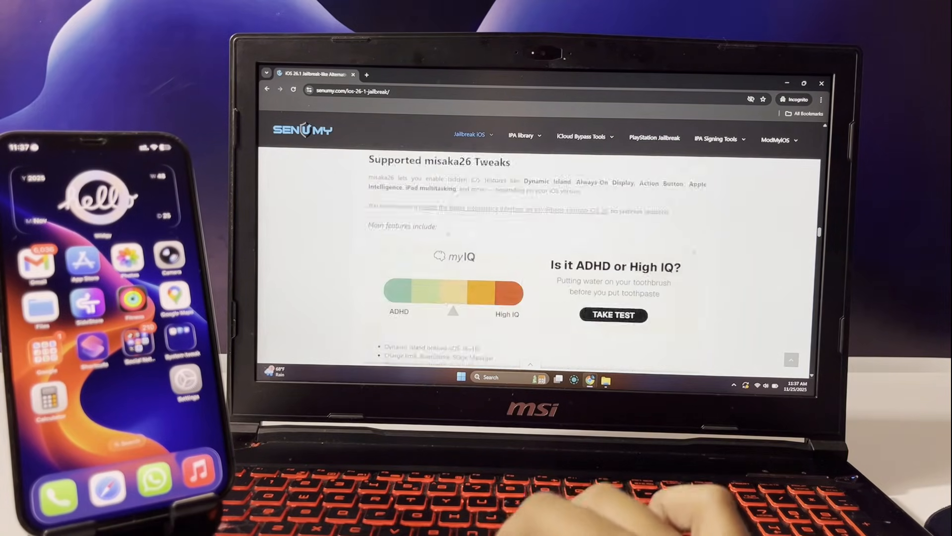
scroll("down", 3)
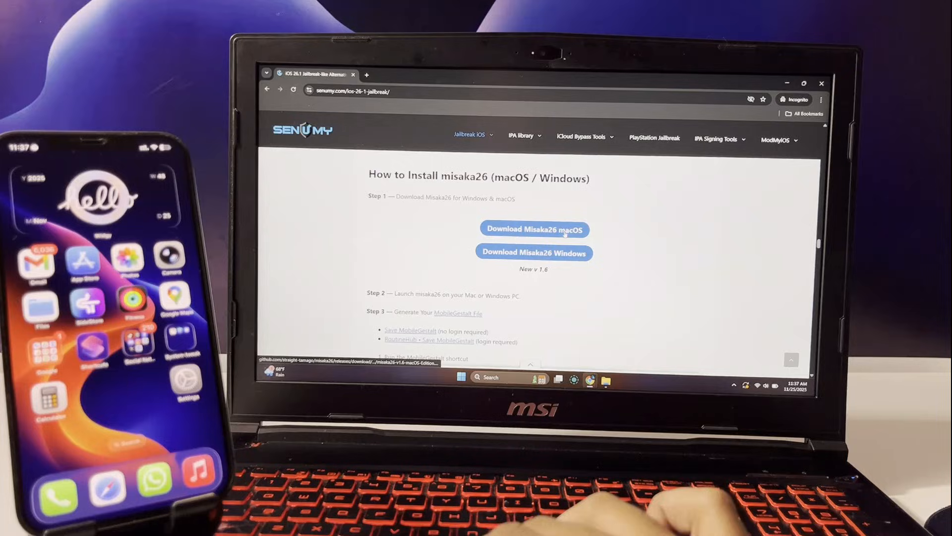
Save the misaka26 Windows edition archive to the Downloads folder.
left_click(533, 252)
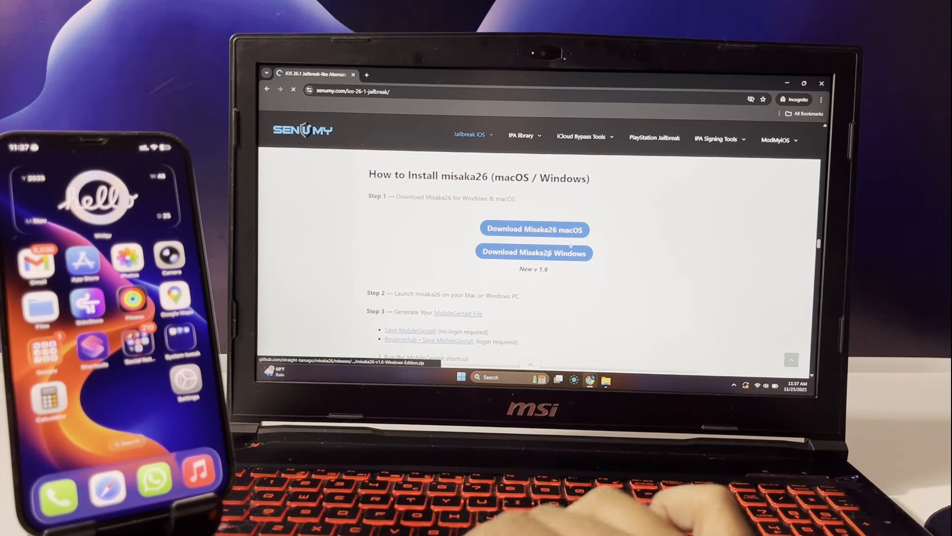
left_click(533, 252)
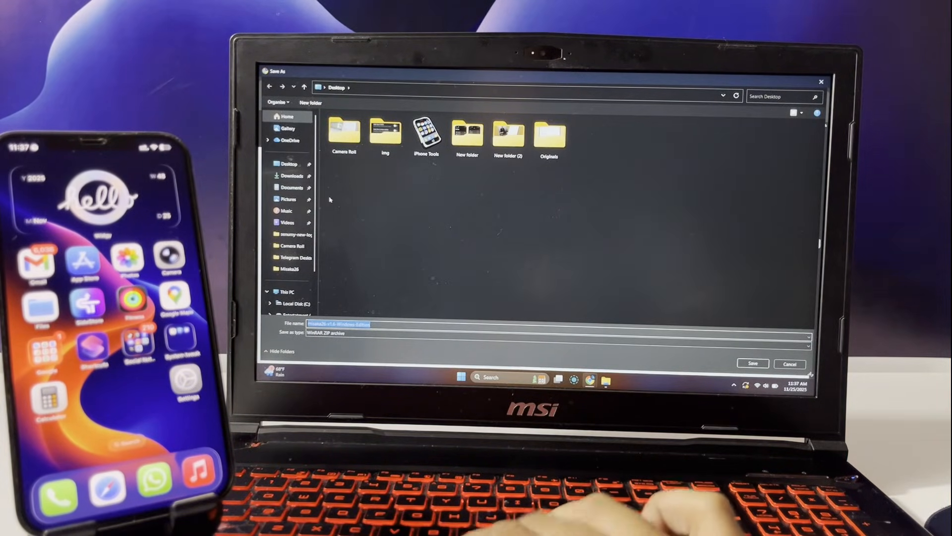
left_click(292, 175)
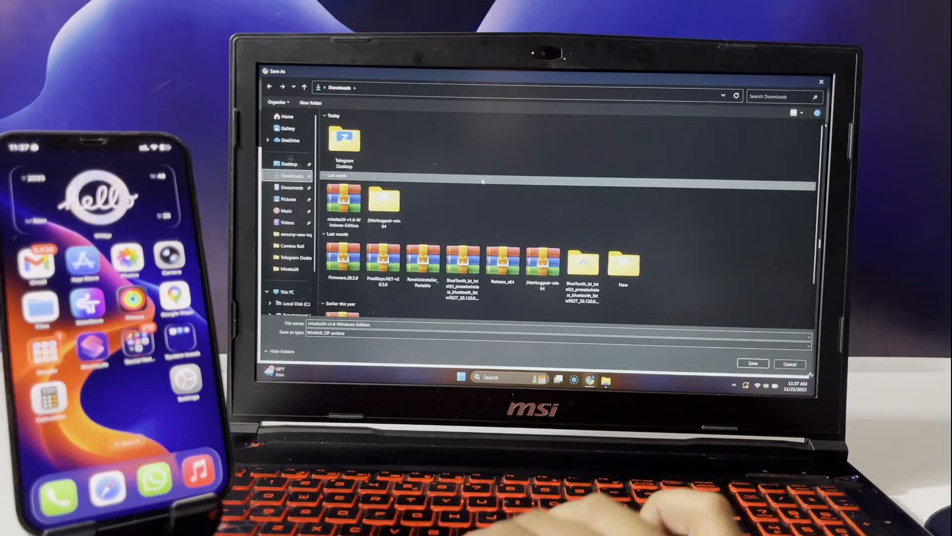
left_click(752, 363)
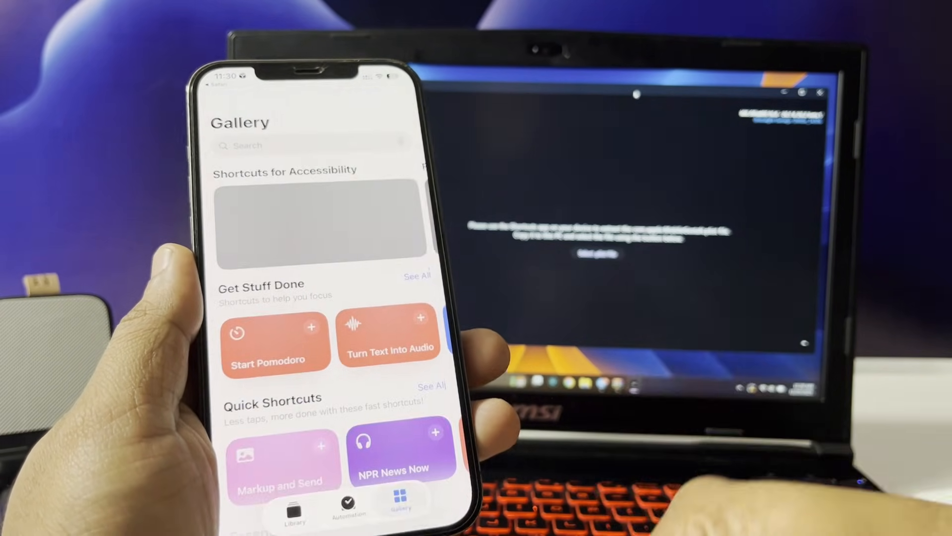
Leave the Shortcuts Gallery and go back to the iPhone home screen.
left_click(295, 505)
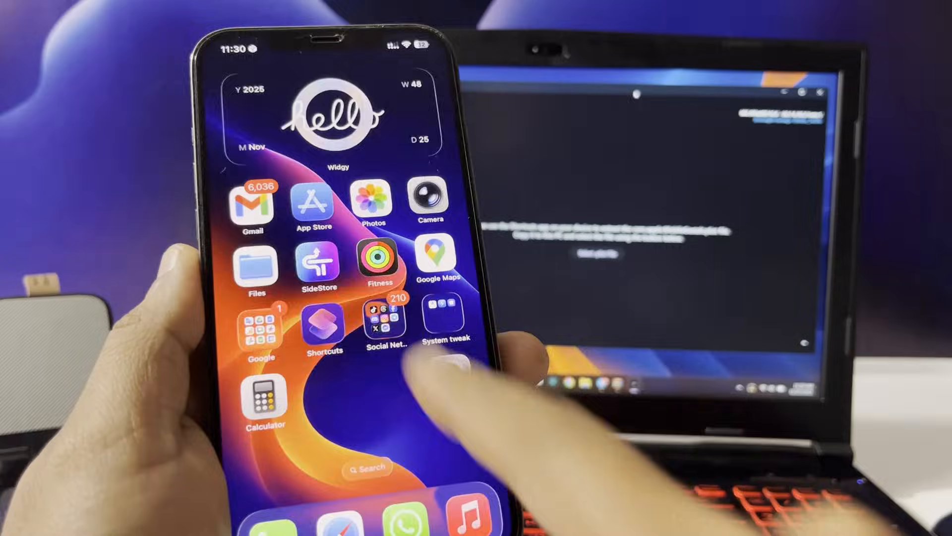
Show Downloads in File Explorer with the misaka26 zip and com.apple.MobileGestalt.
left_click(256, 271)
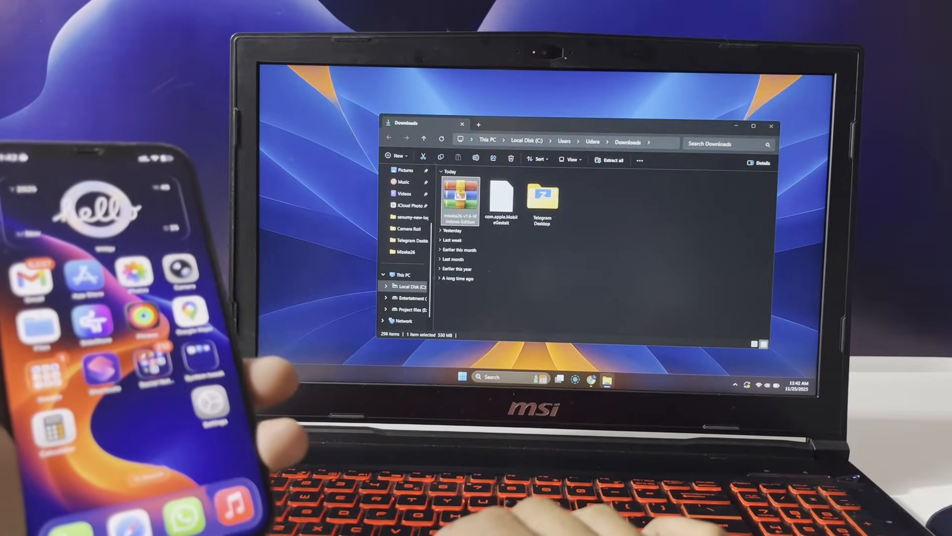
Open the misaka26 archive in WinRAR and run its launcher past the SmartScreen warning.
double_click(460, 201)
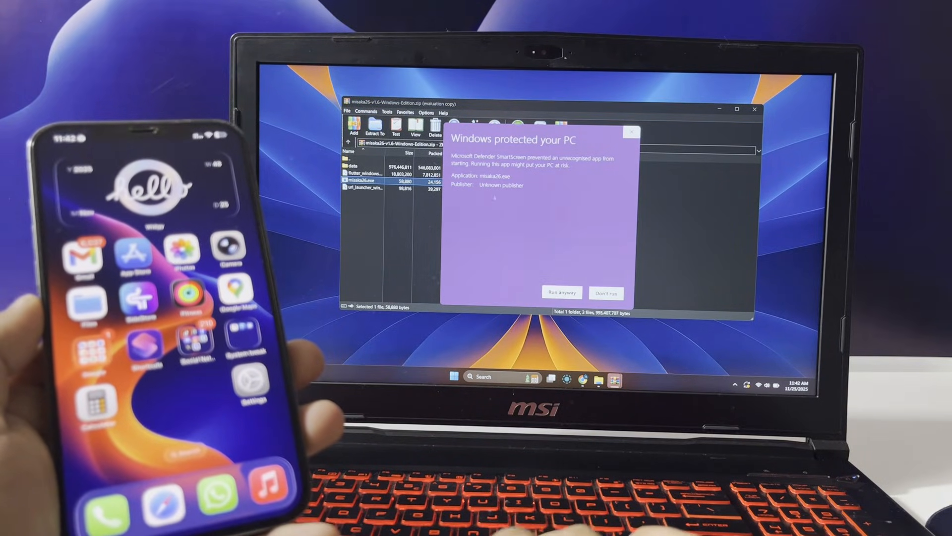
left_click(606, 292)
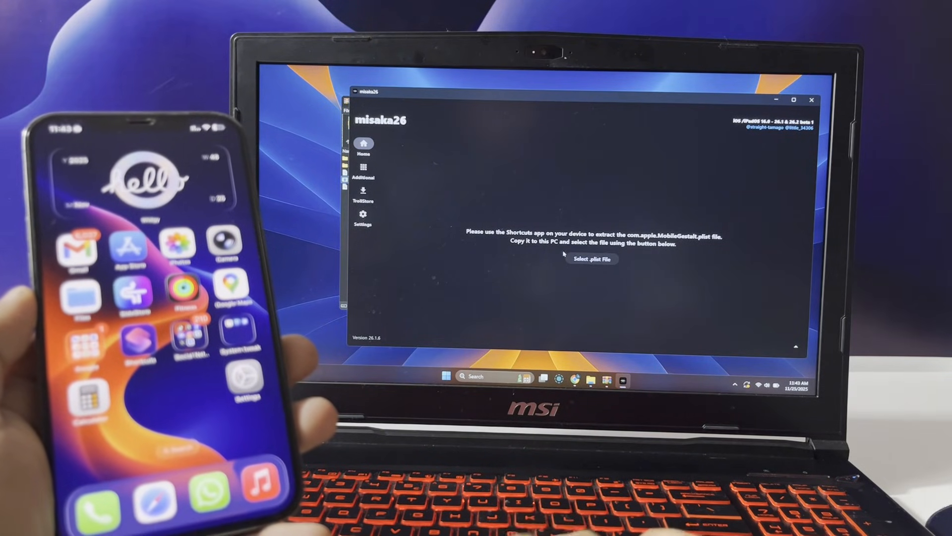
Select com.apple.MobileGestalt from Downloads as misaka26's .plist file.
left_click(591, 258)
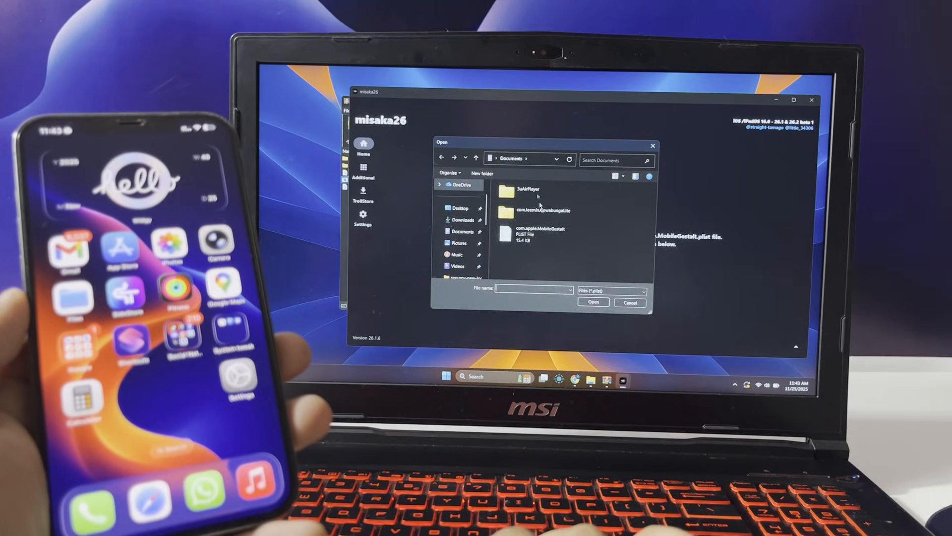
left_click(463, 219)
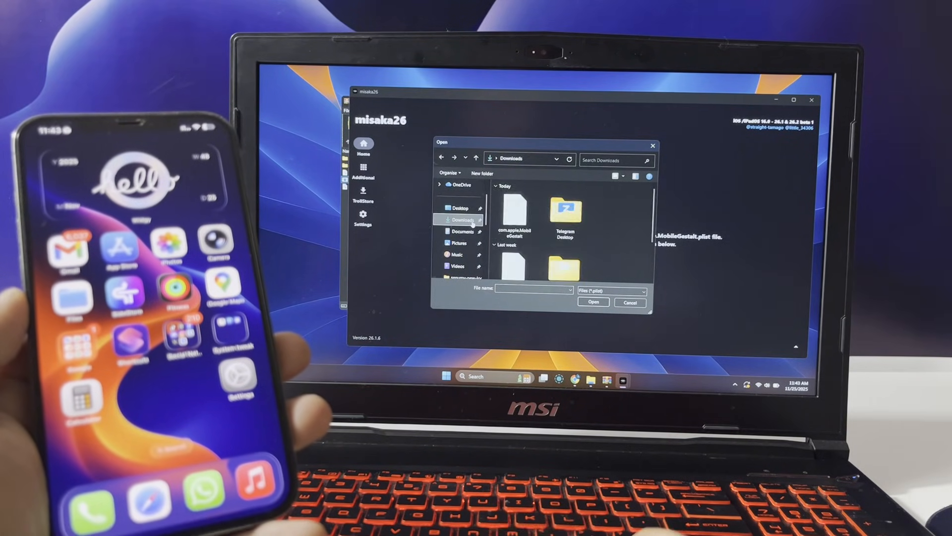
left_click(514, 213)
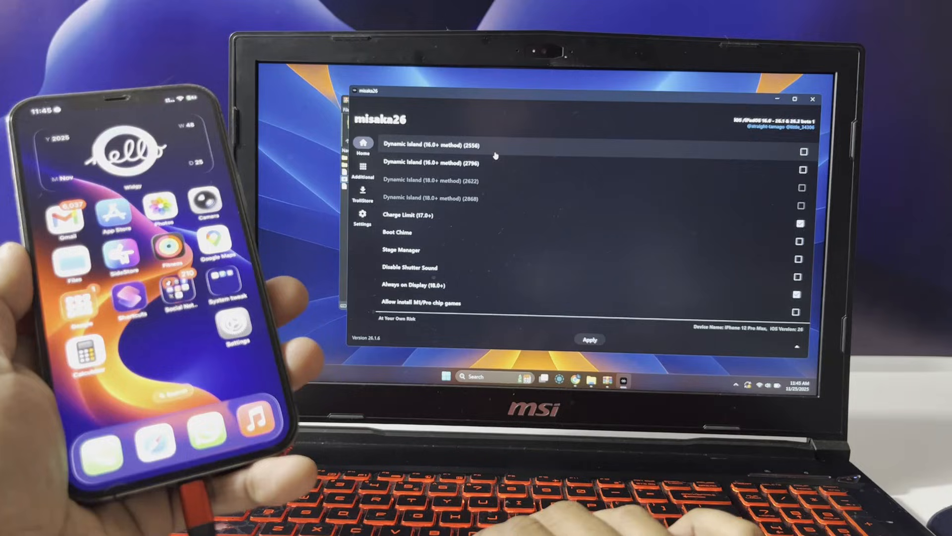
Enable TrollPad (iPad Multitasking), acknowledging its experimental-feature warning.
scroll("down", 3)
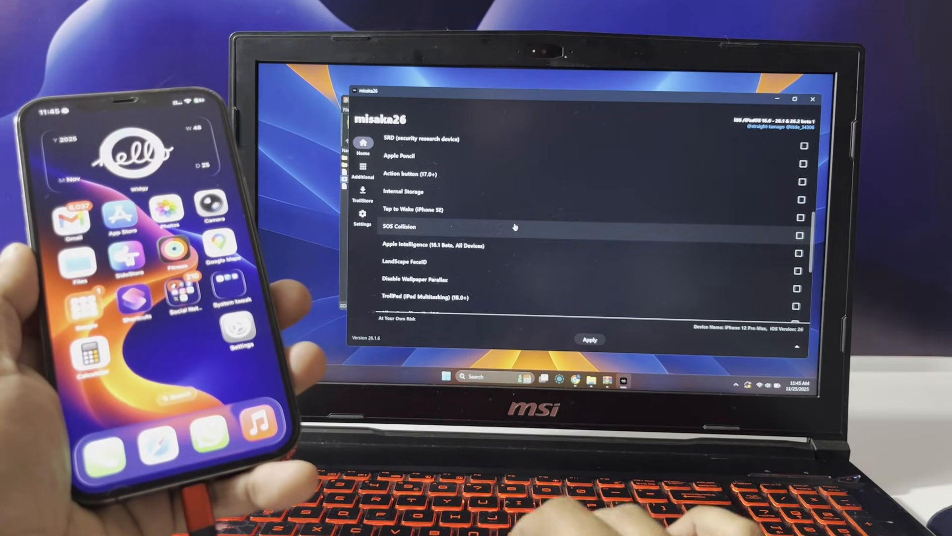
scroll("down", 3)
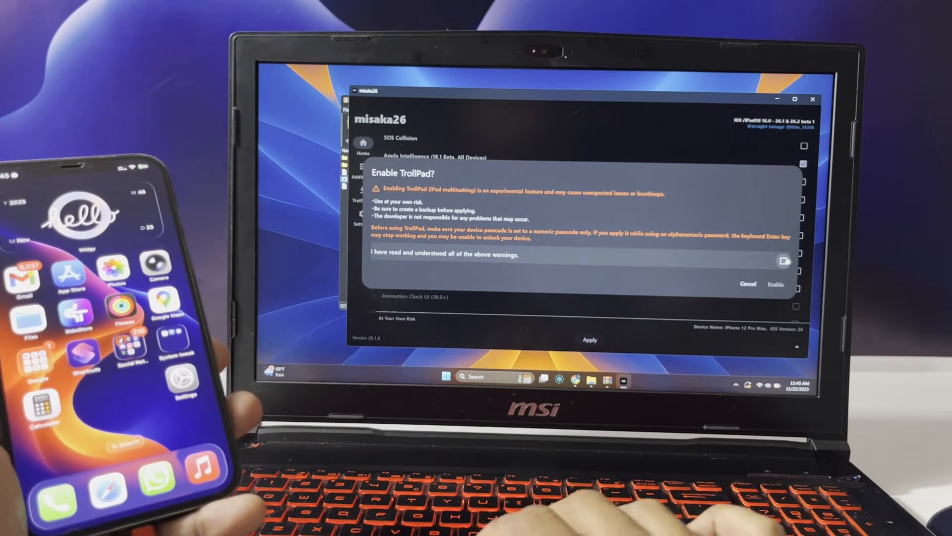
left_click(775, 283)
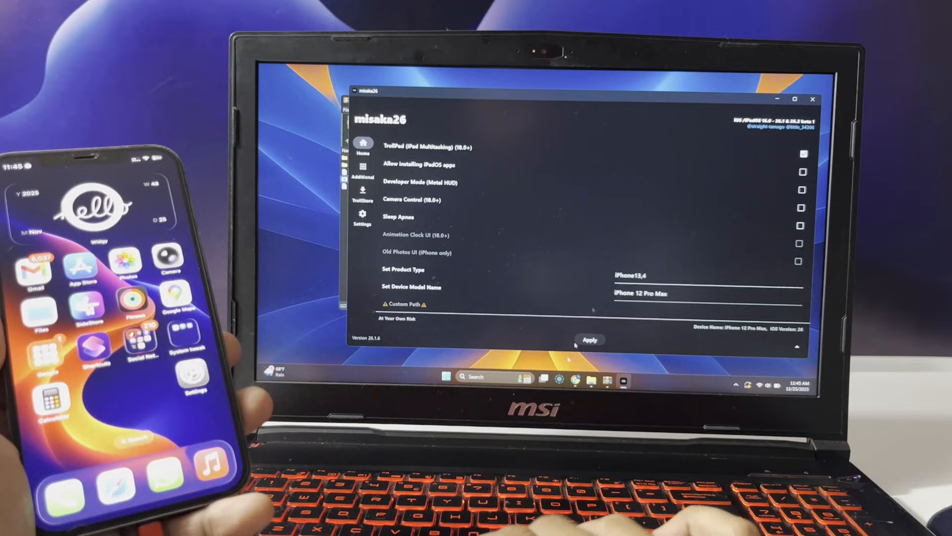
mouse_move(555, 379)
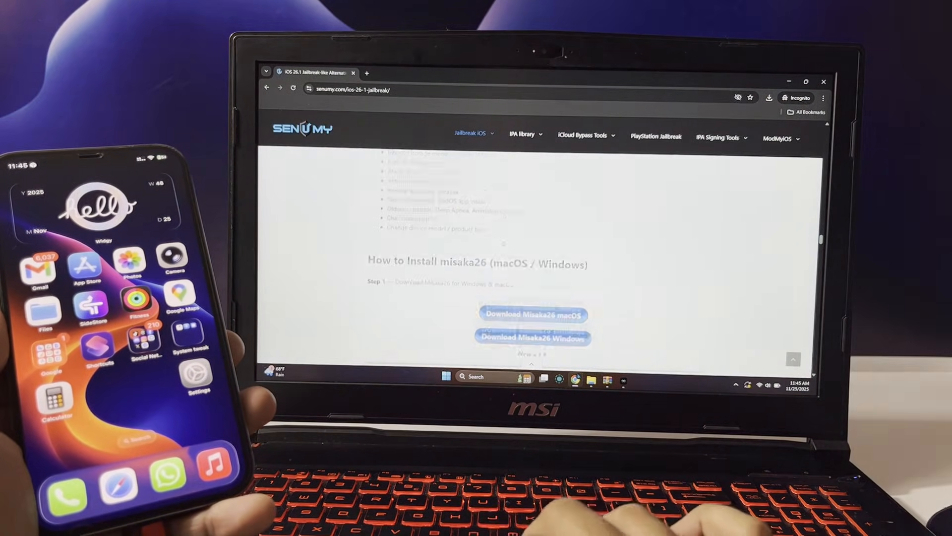
Read Senumy's Apple Intelligence guide on spoofing Product Type to iPhone17,3, then return to misaka26.
scroll("up", 3)
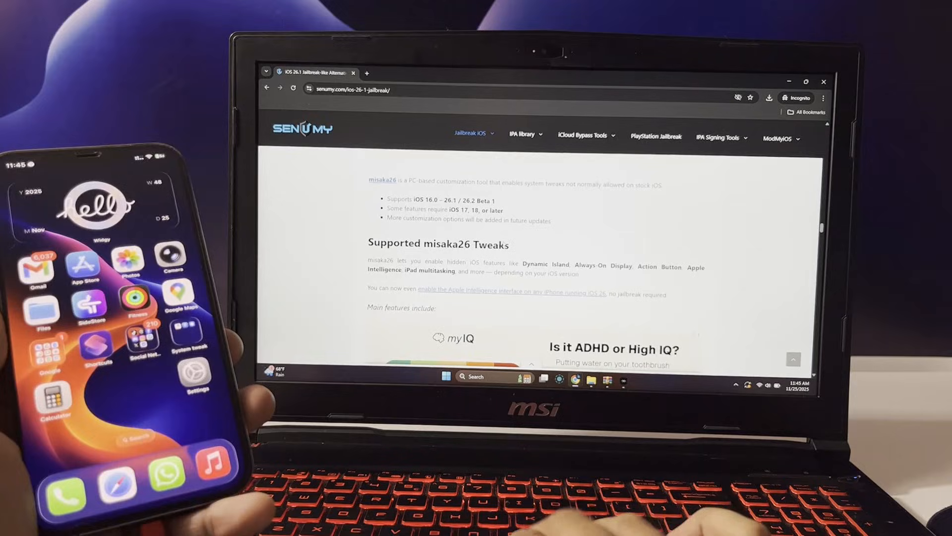
left_click(366, 74)
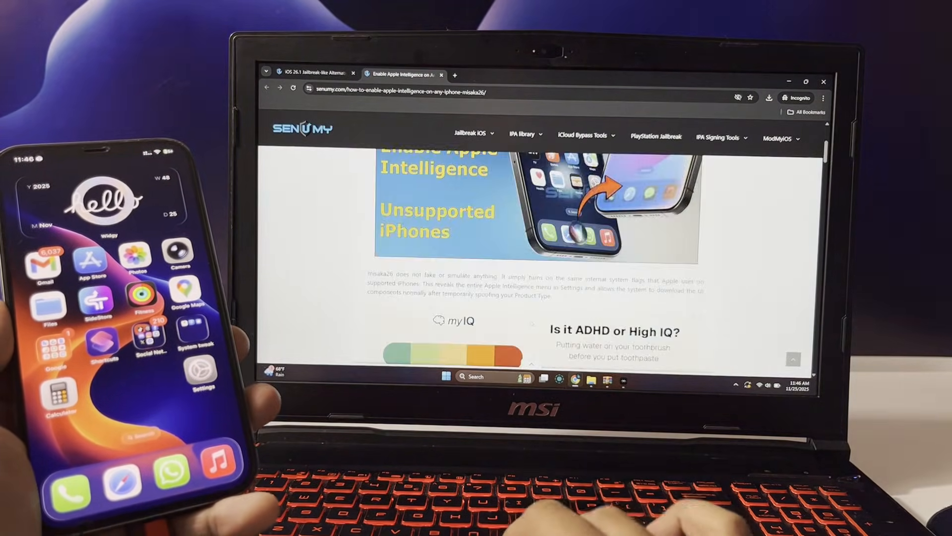
scroll("down", 3)
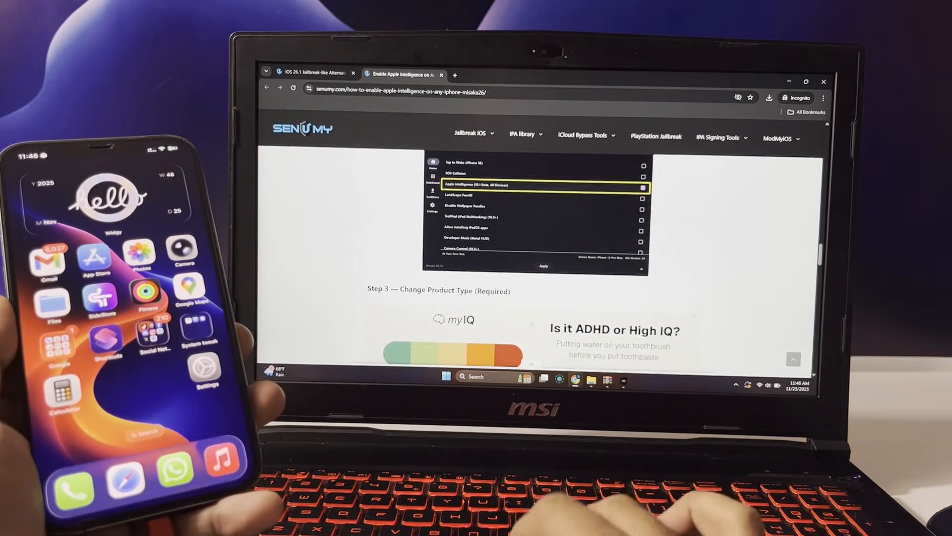
scroll("down", 3)
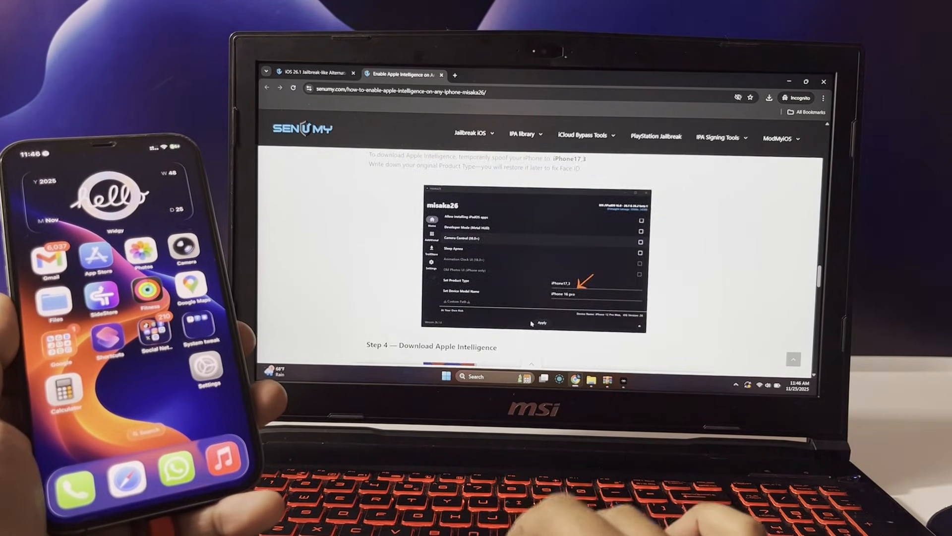
scroll("up", 3)
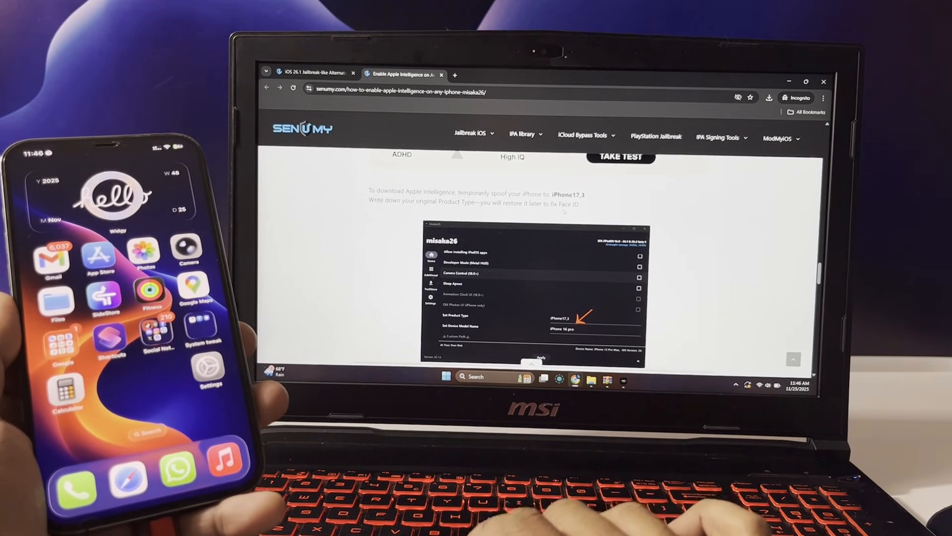
scroll("down", 3)
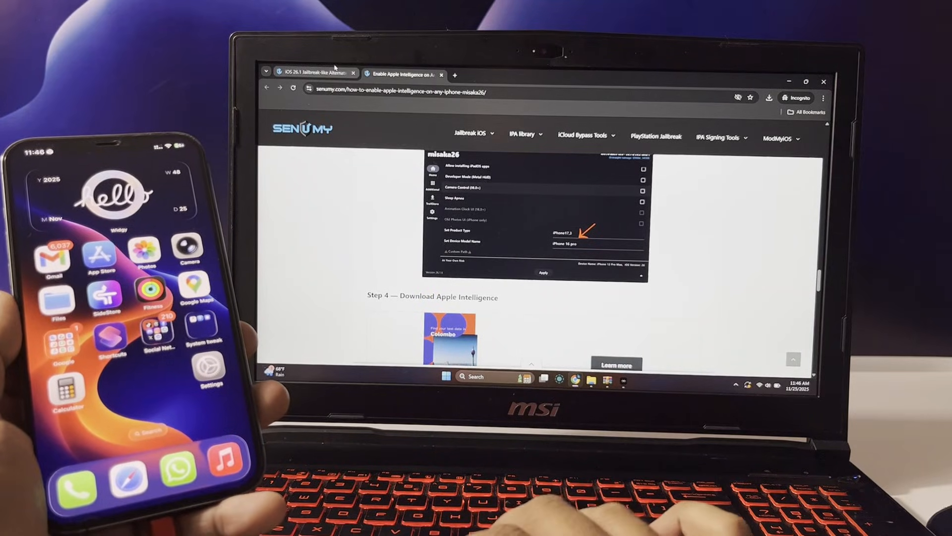
left_click(313, 74)
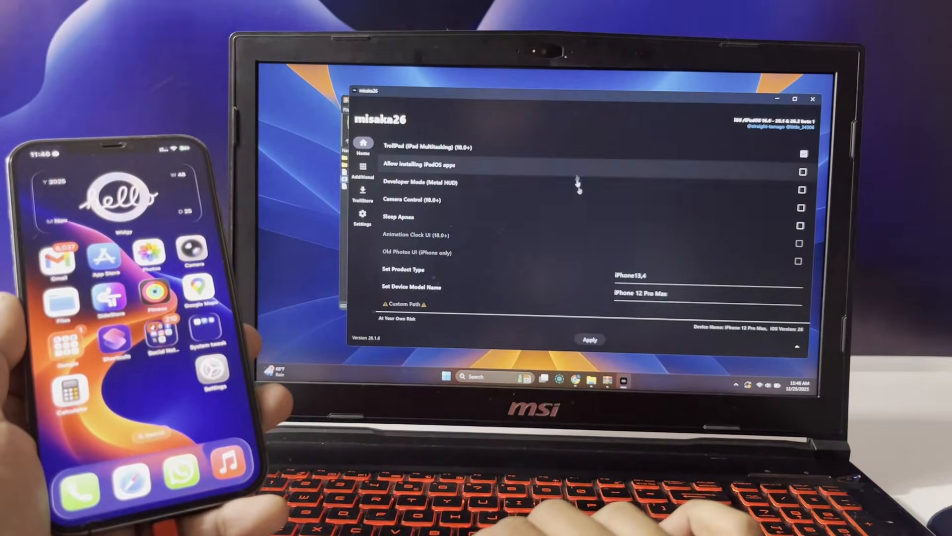
Apply the selected tweaks, including TrollPad, to the connected iPhone.
left_click(803, 154)
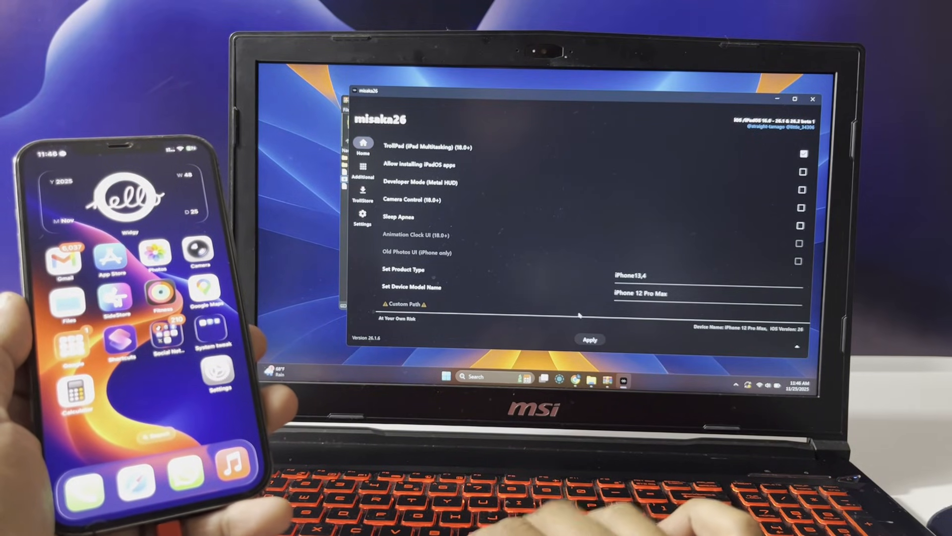
left_click(589, 339)
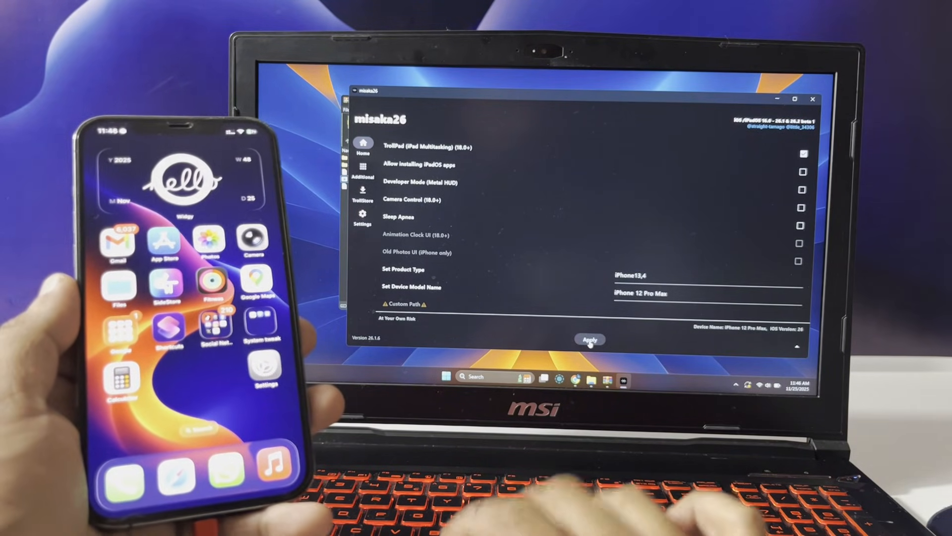
left_click(588, 338)
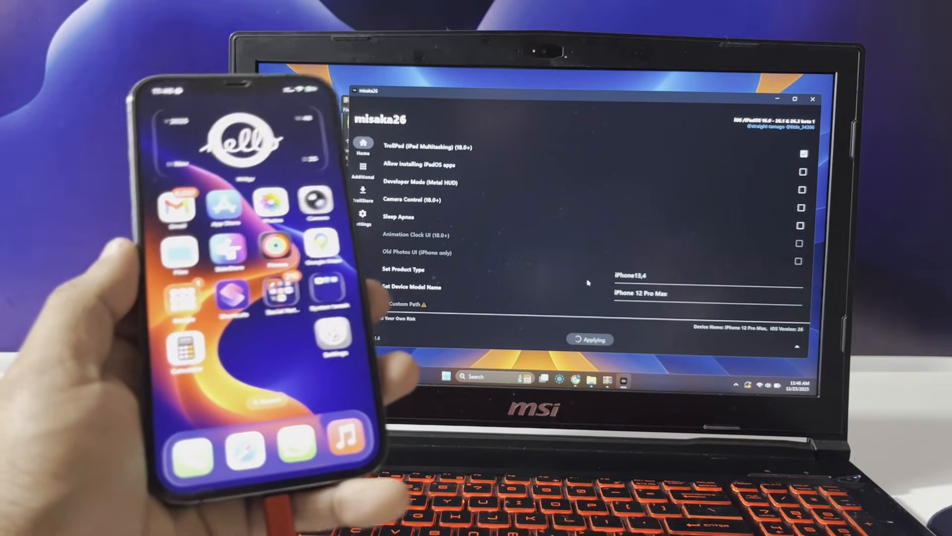